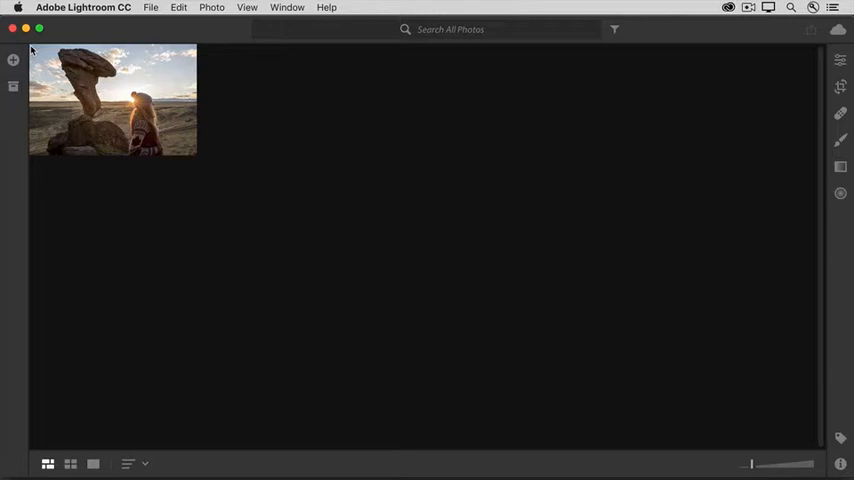
{"action": "mouse_move", "coordinate": [34, 52]}
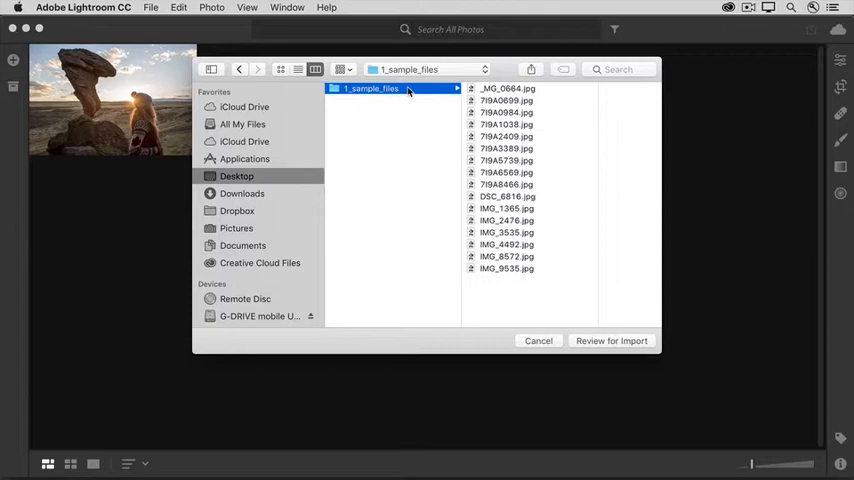
{"action": "mouse_move", "coordinate": [568, 345]}
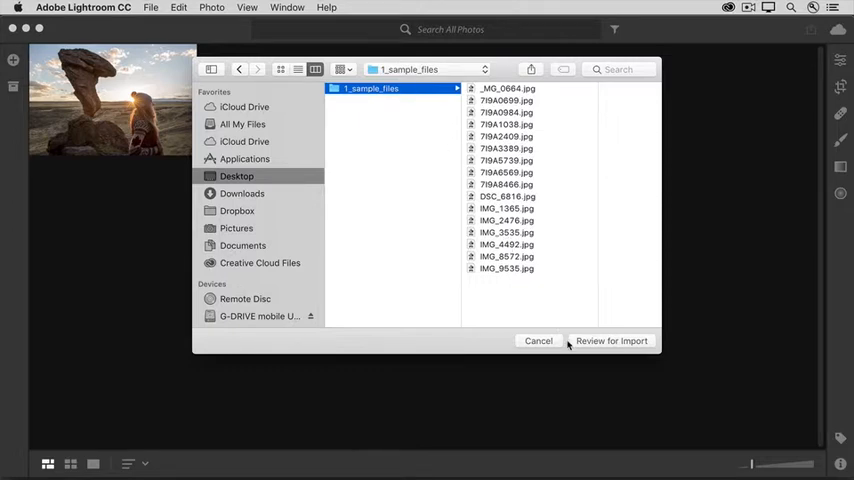
{"action": "mouse_move", "coordinate": [571, 344]}
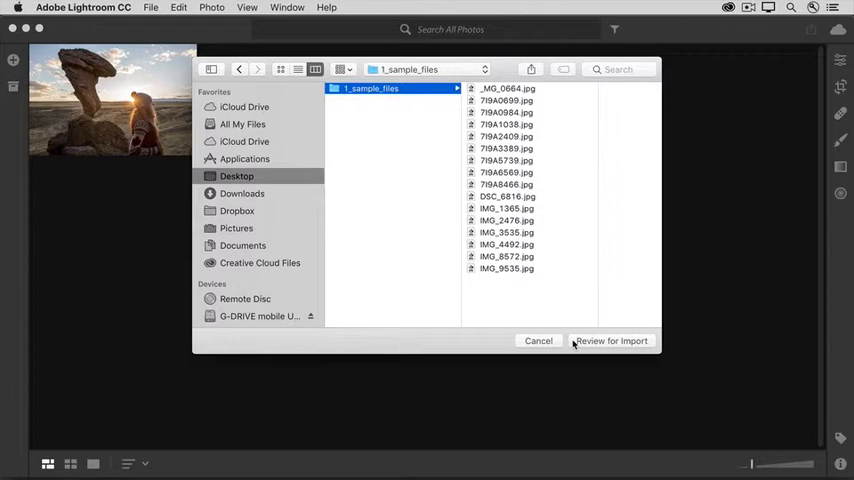
Review the 1_sample_files folder photos for import
{"action": "left_click", "coordinate": [611, 341]}
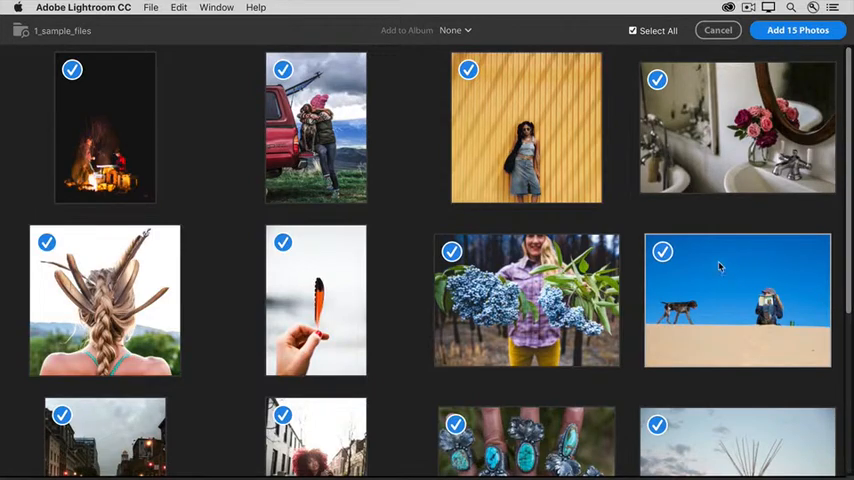
{"action": "left_click", "coordinate": [662, 251]}
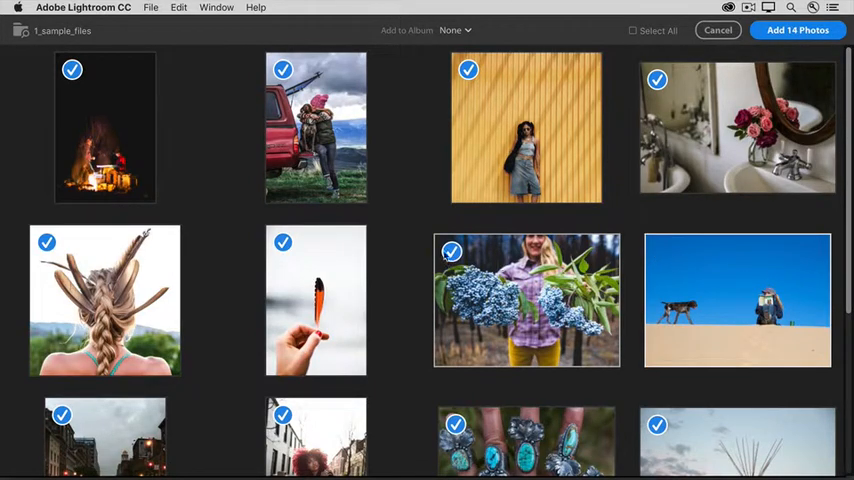
{"action": "left_click", "coordinate": [451, 252]}
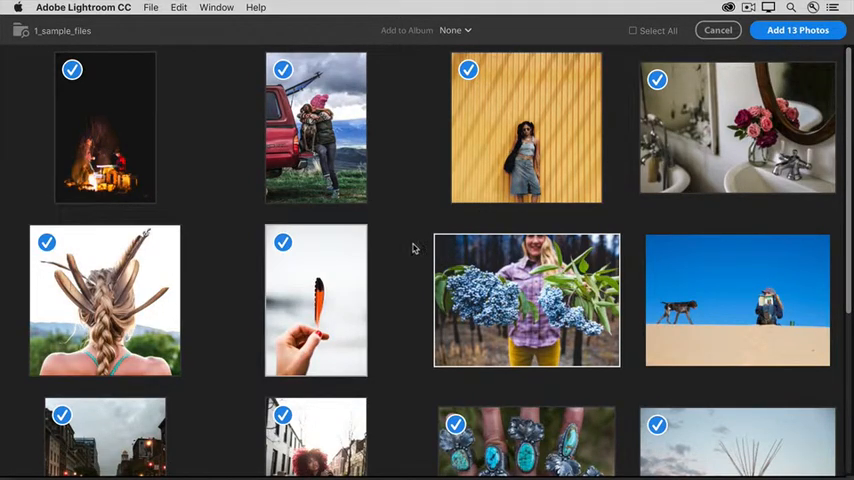
{"action": "mouse_move", "coordinate": [619, 37]}
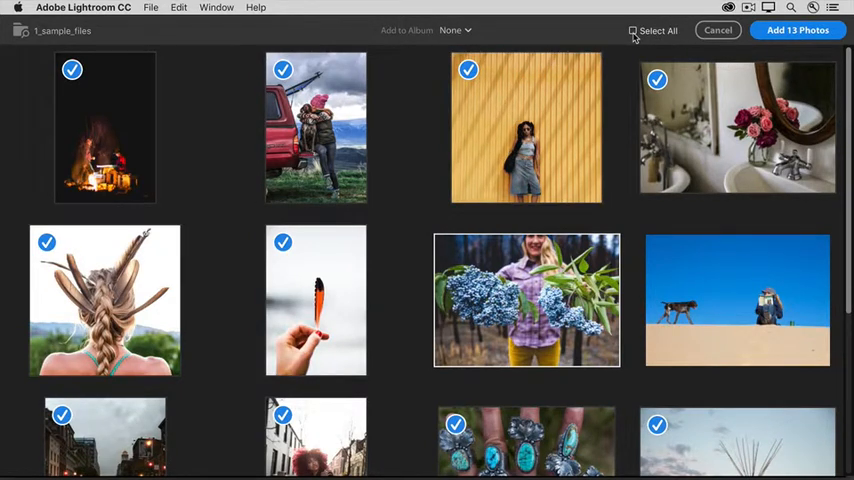
{"action": "left_click", "coordinate": [632, 30]}
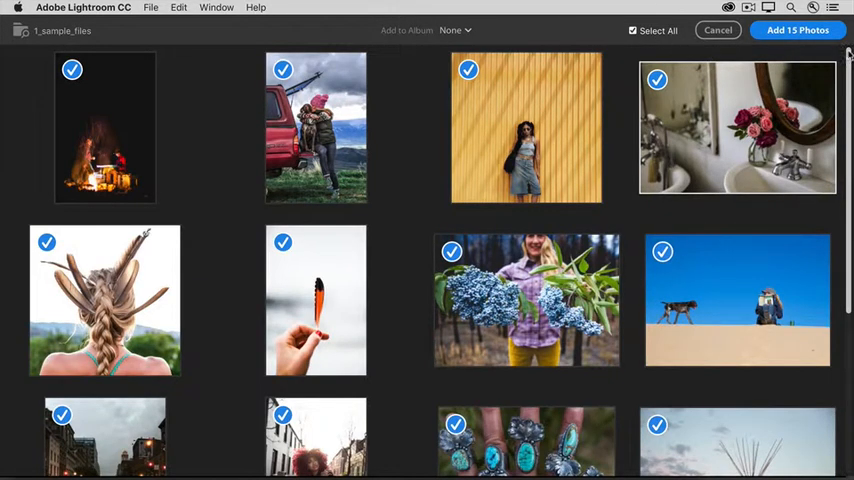
{"action": "scroll", "scroll_direction": "down", "scroll_amount": 3}
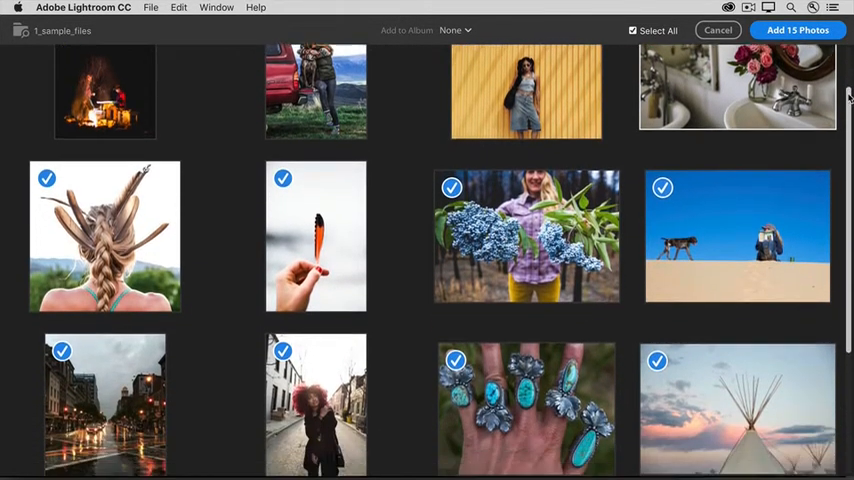
{"action": "scroll", "scroll_direction": "down", "scroll_amount": 3}
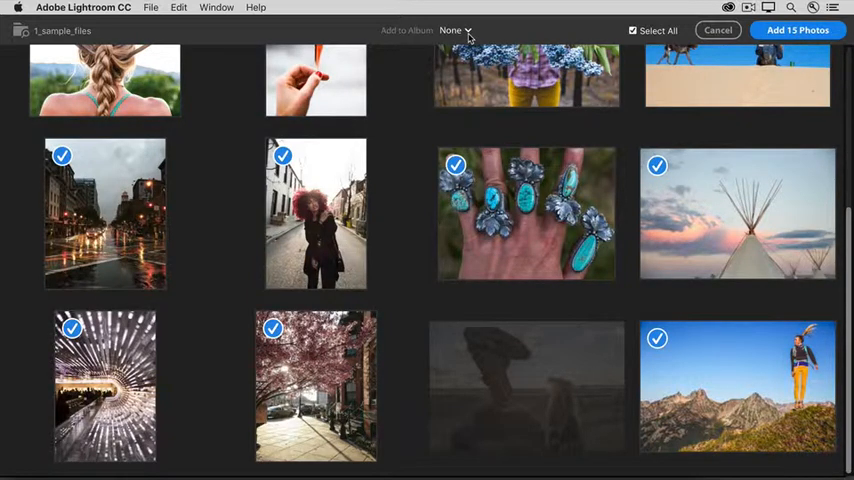
Create a new album named 'Tut 1' from the Add to Album dropdown
{"action": "left_click", "coordinate": [451, 30]}
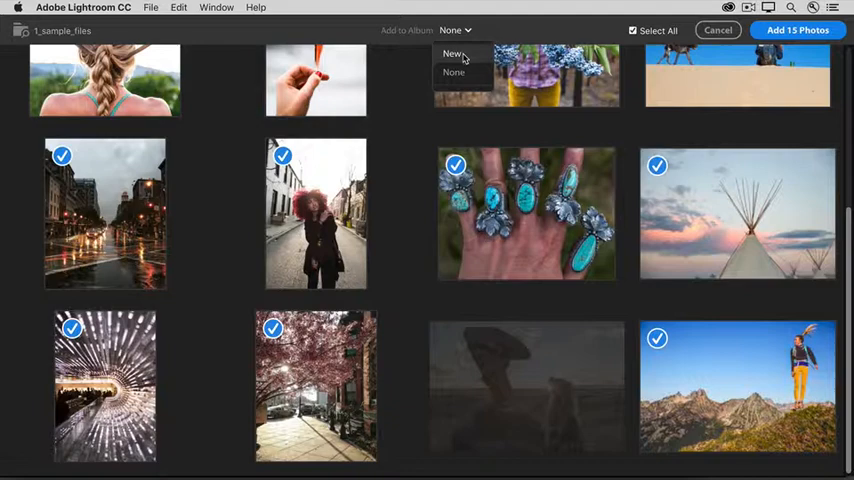
{"action": "left_click", "coordinate": [452, 54]}
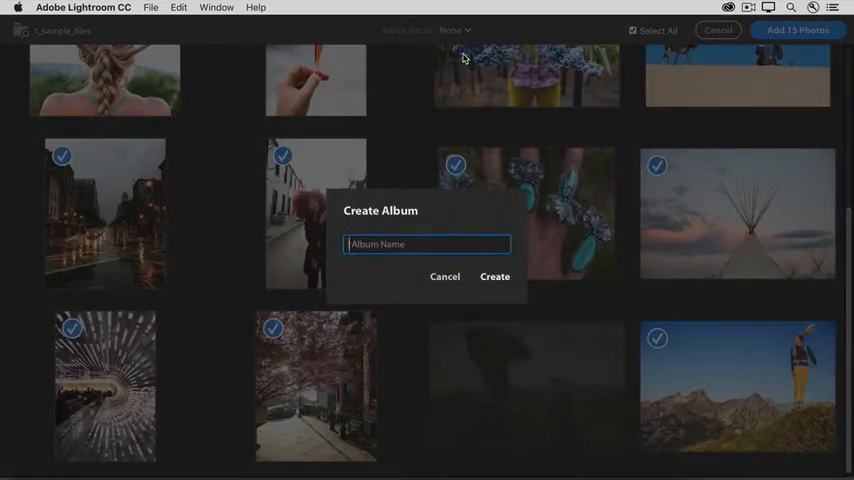
{"action": "type", "text": "Tut"}
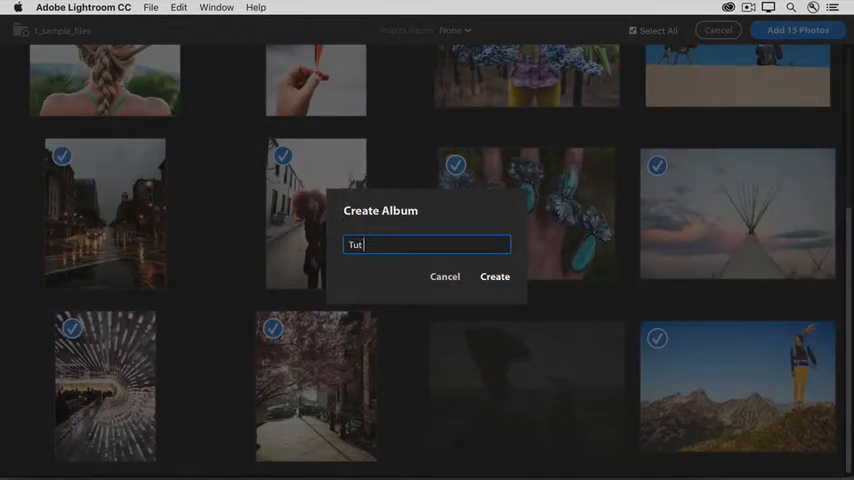
{"action": "type", "text": "1"}
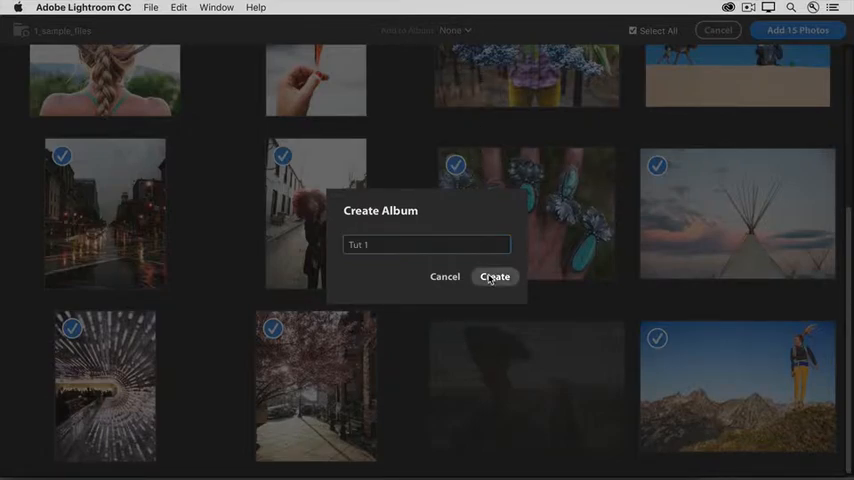
{"action": "left_click", "coordinate": [494, 276]}
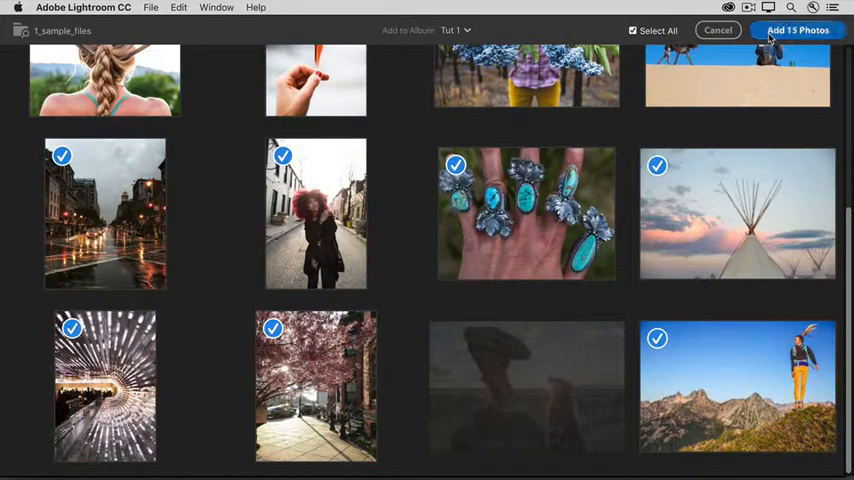
Add the 15 selected photos to Lightroom
{"action": "left_click", "coordinate": [797, 30]}
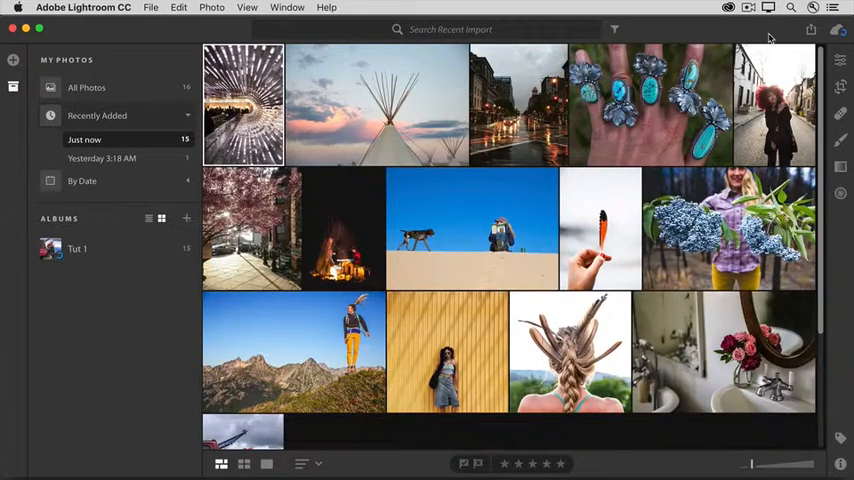
{"action": "mouse_move", "coordinate": [773, 37]}
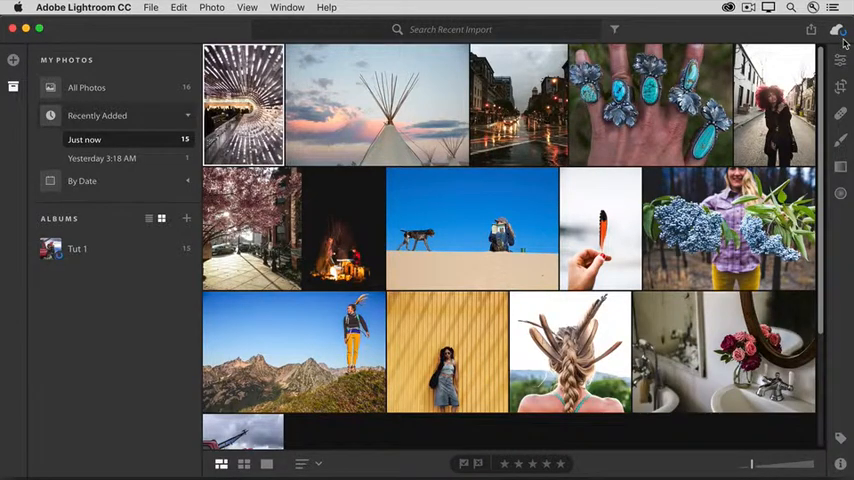
{"action": "mouse_move", "coordinate": [838, 31]}
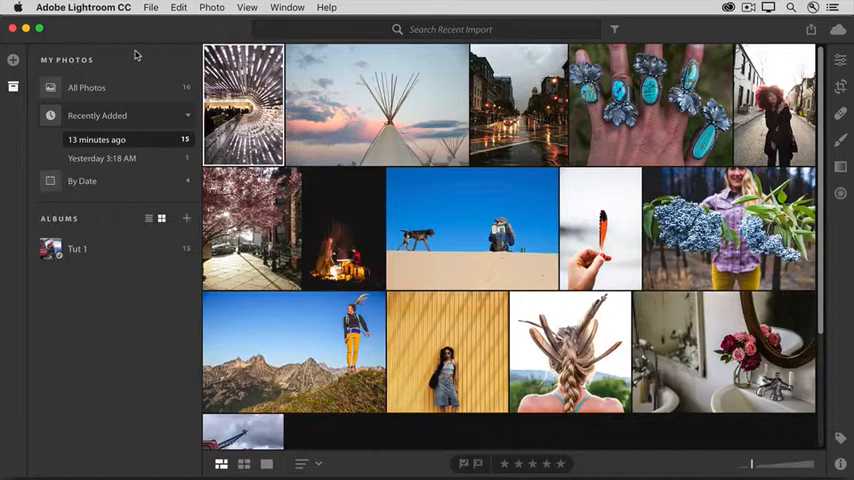
{"action": "mouse_move", "coordinate": [95, 65]}
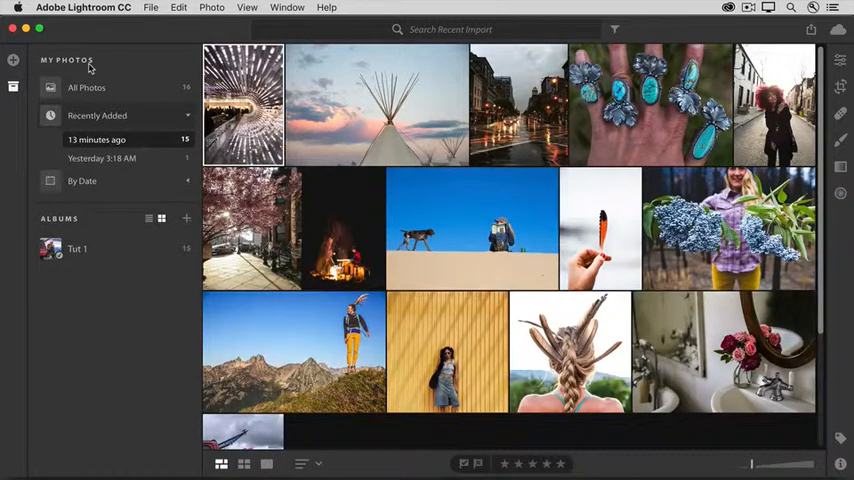
{"action": "mouse_move", "coordinate": [14, 87]}
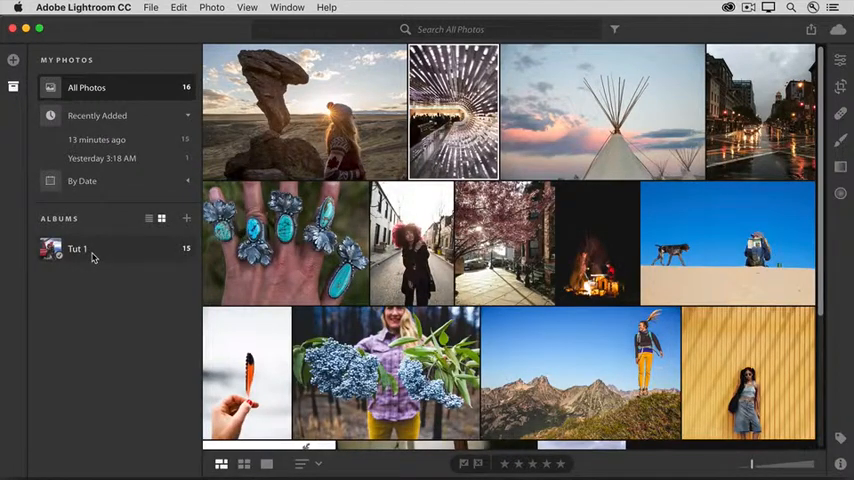
Select the Tut 1 album under Albums in the left panel
{"action": "left_click", "coordinate": [77, 248]}
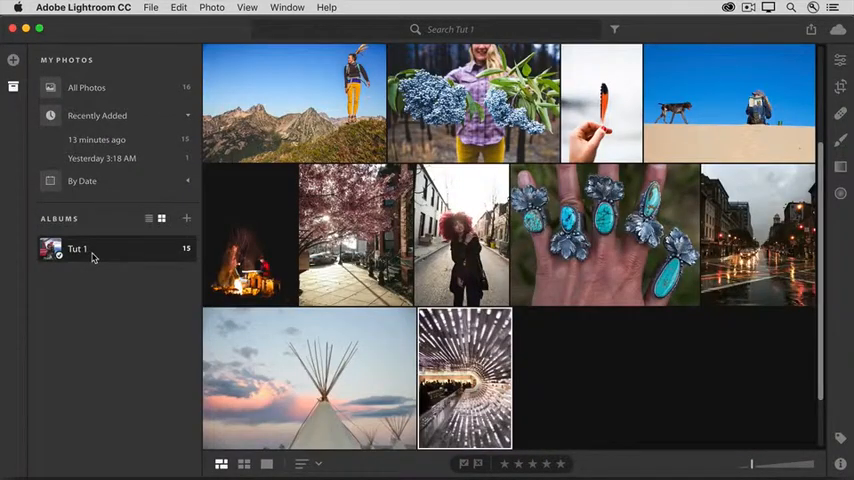